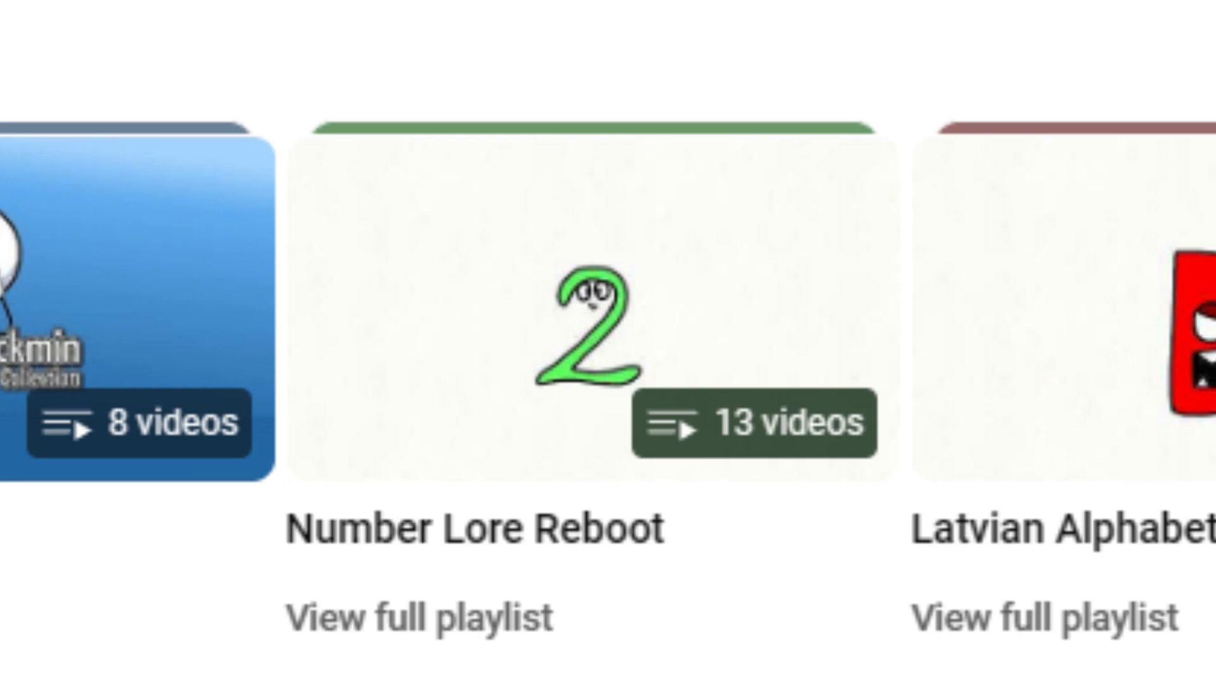
Scroll back up to the JoseTubby Studios channel header above the CFAC and Element Lore playlists.
{"action": "left_click", "coordinate": [597, 311]}
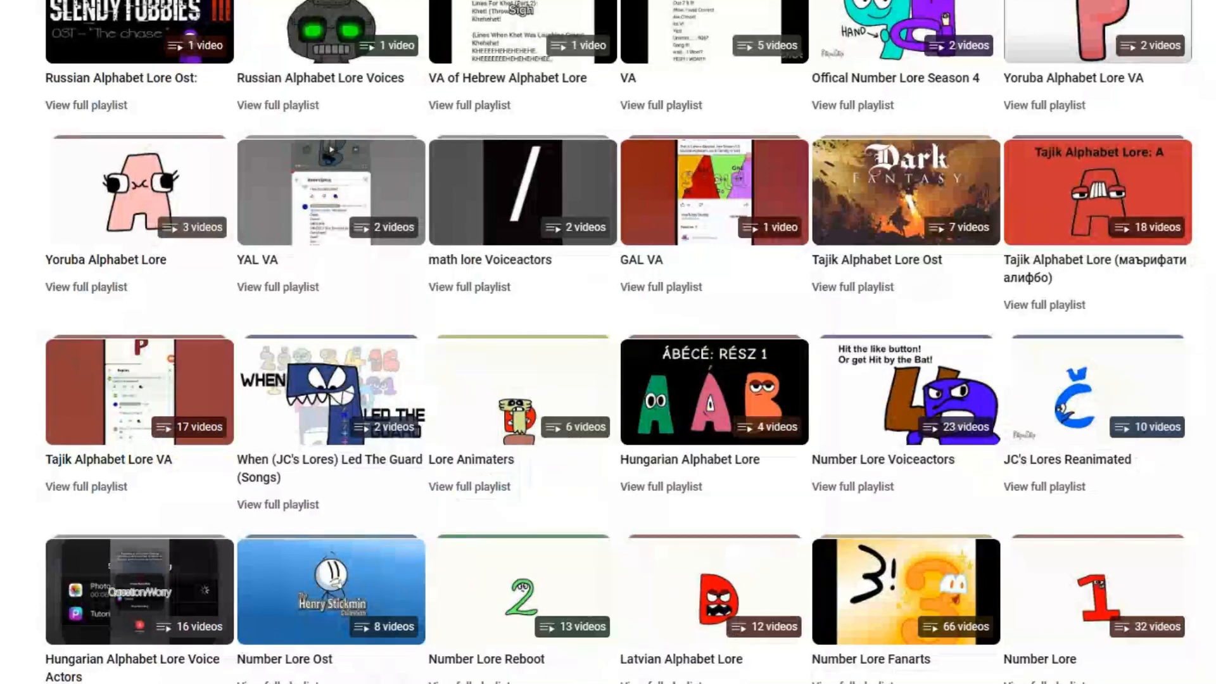
{"action": "scroll", "scroll_direction": "up", "scroll_amount": 3}
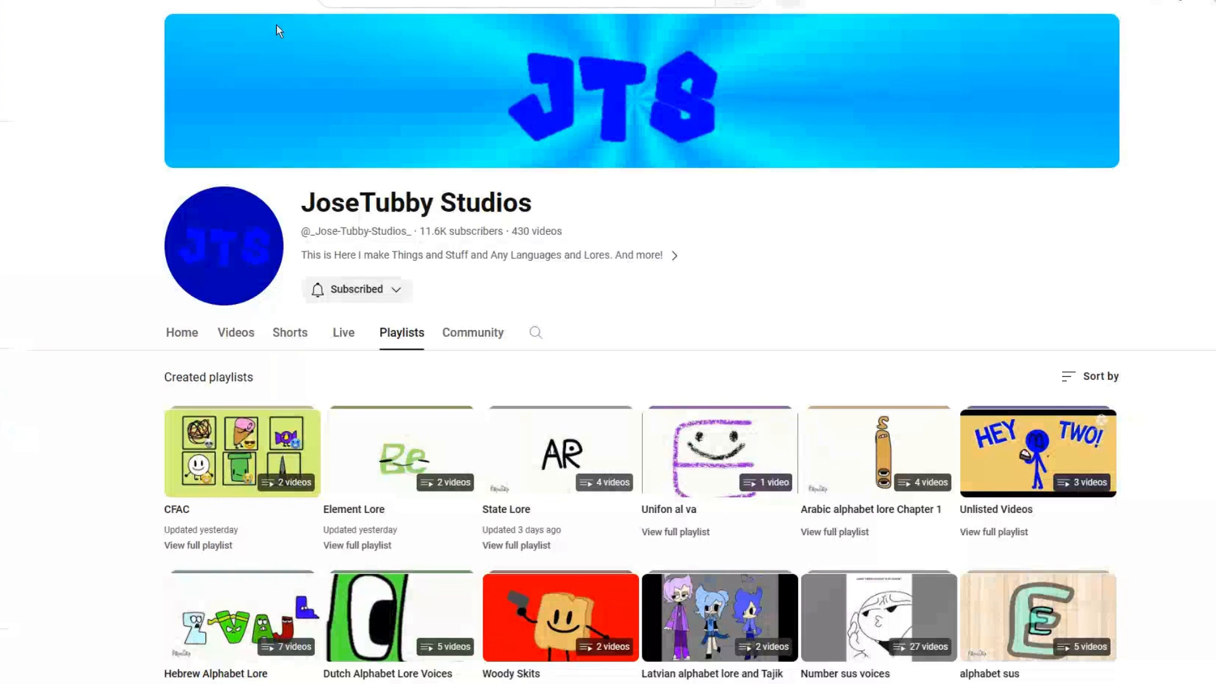
{"action": "mouse_move", "coordinate": [389, 319]}
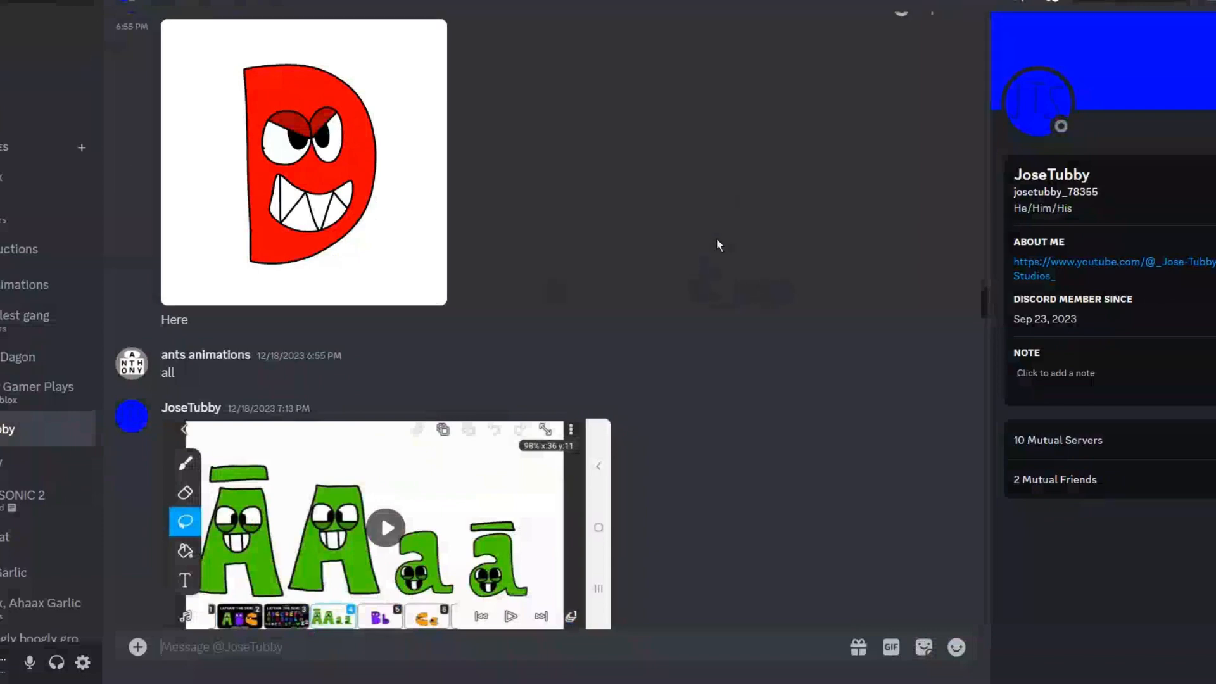
{"action": "mouse_move", "coordinate": [911, 8]}
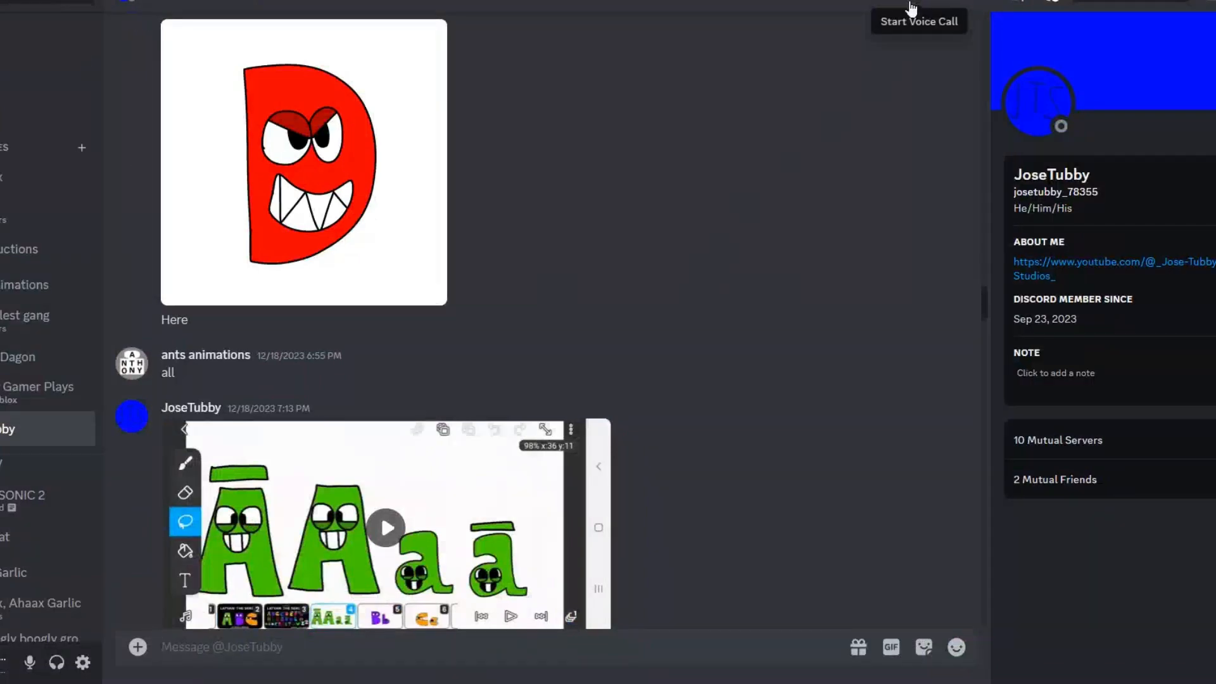
{"action": "left_click", "coordinate": [918, 21]}
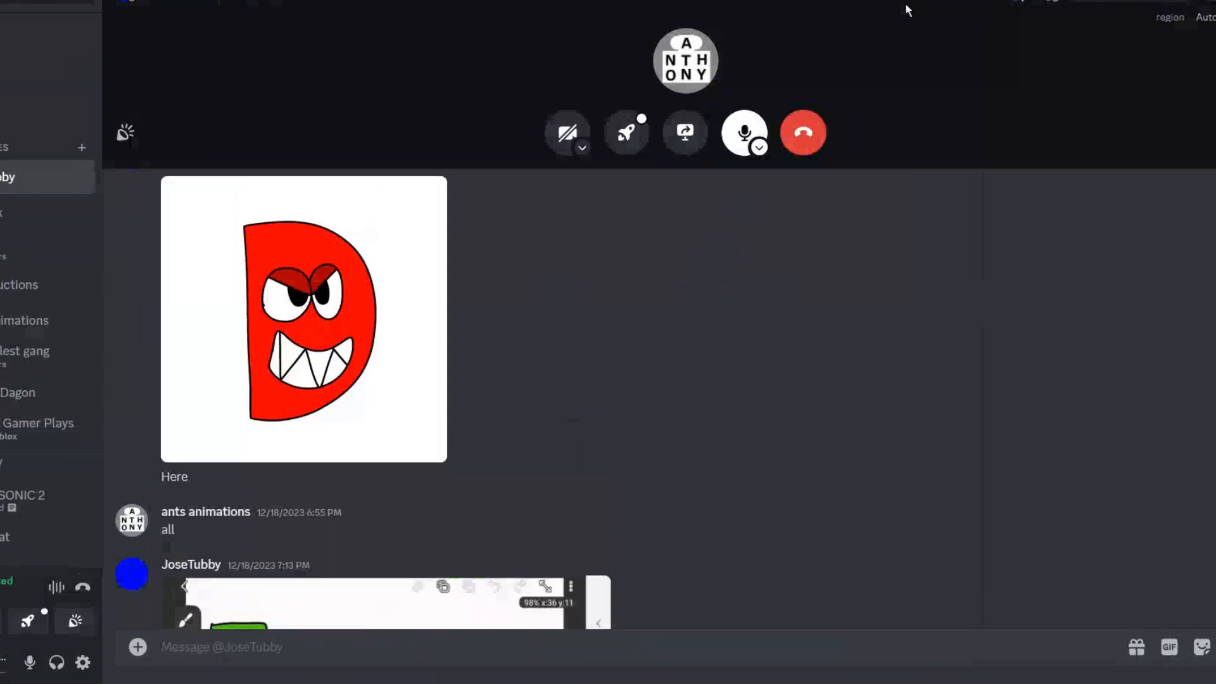